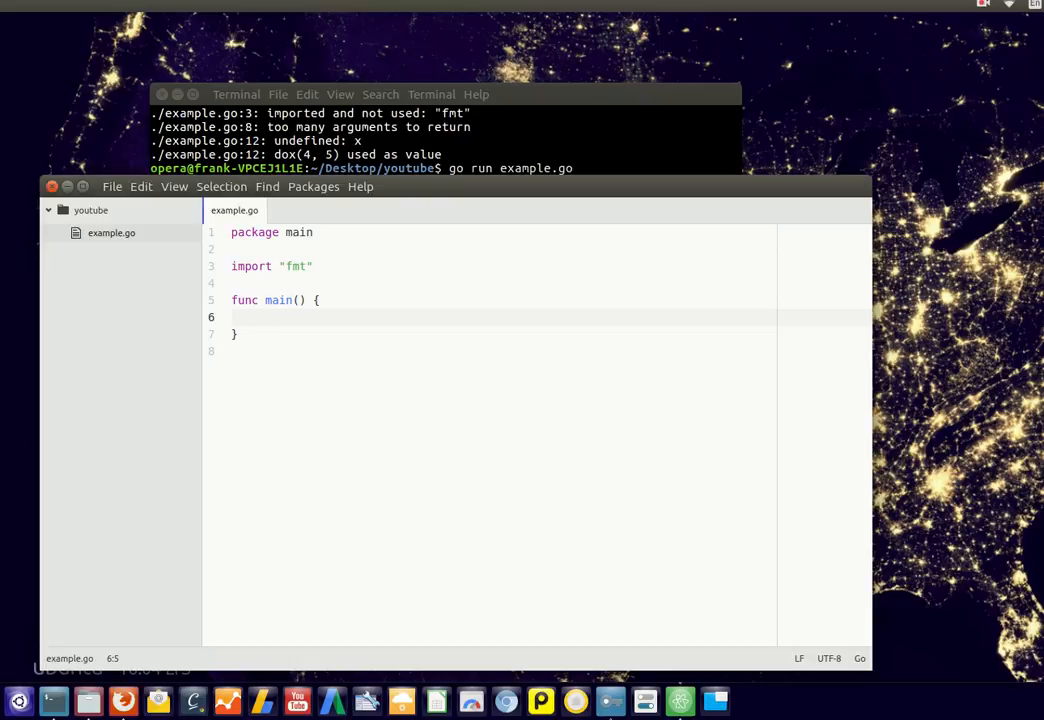
Write `var scores [10] int` on the first line inside main().
click(260, 316)
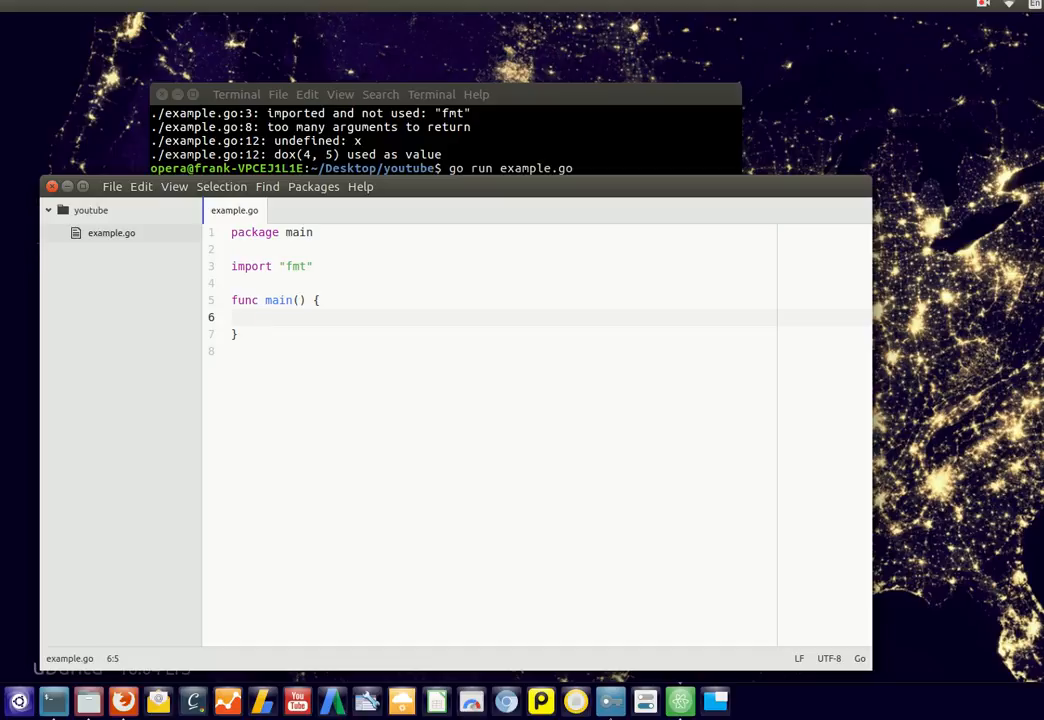
click(260, 316)
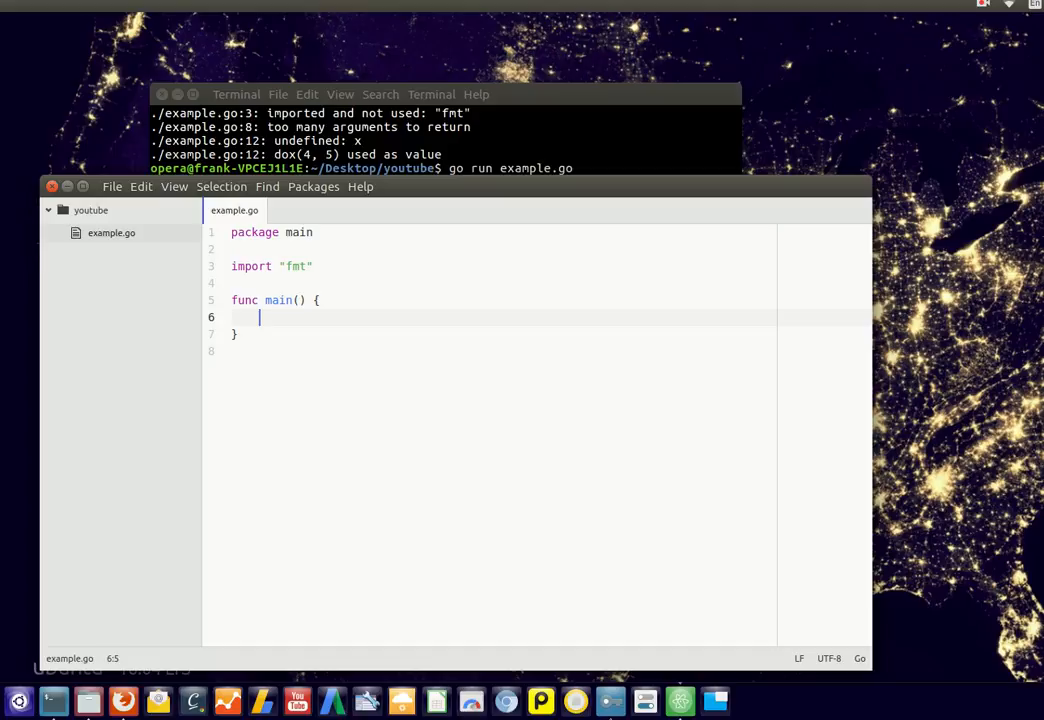
text(var)
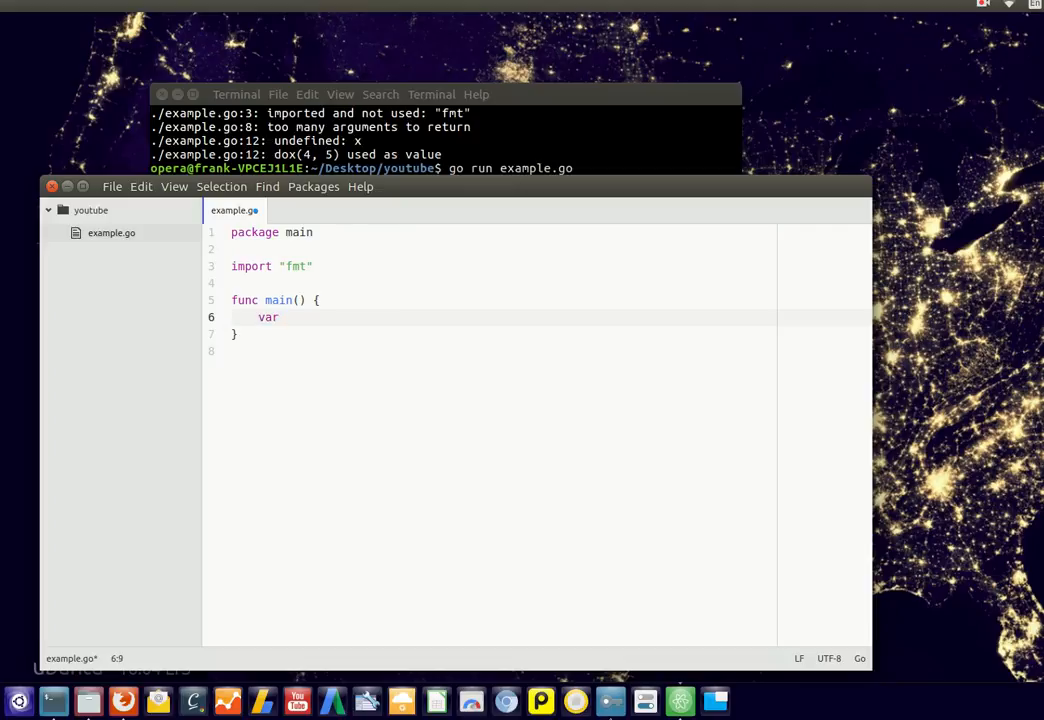
text(sco)
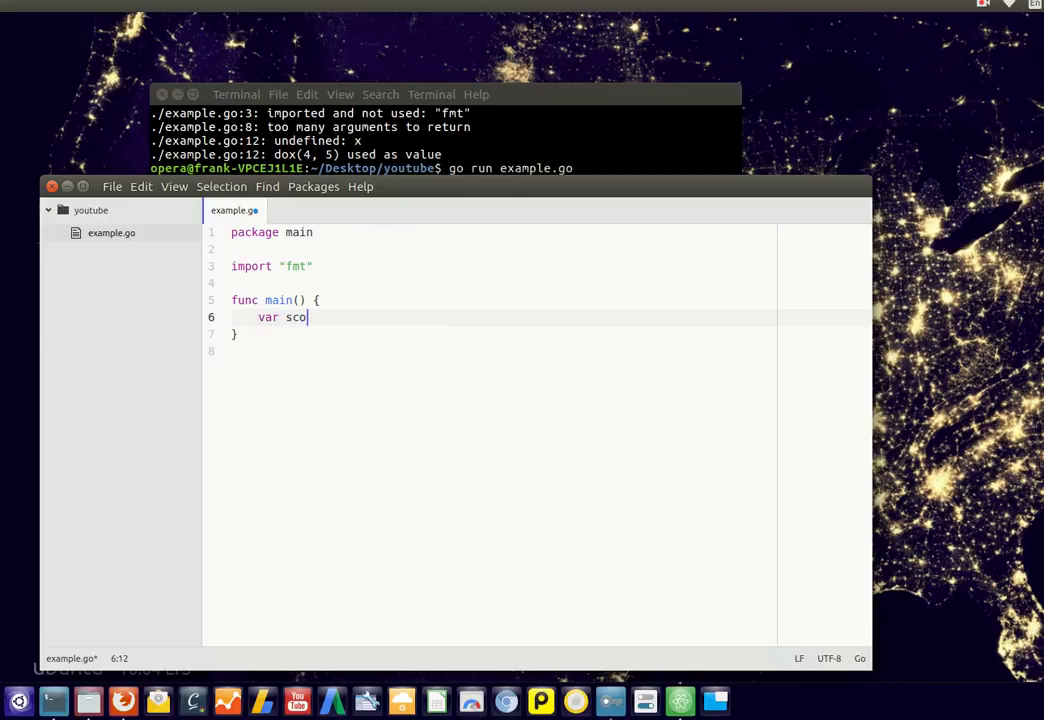
text(res [10])
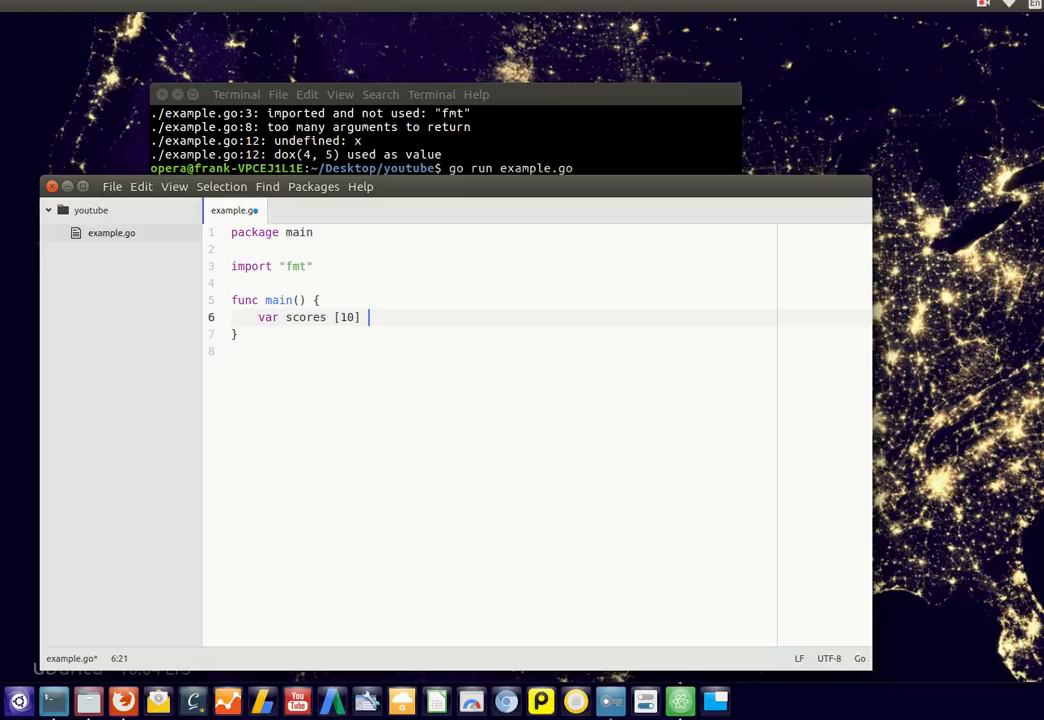
text(o)
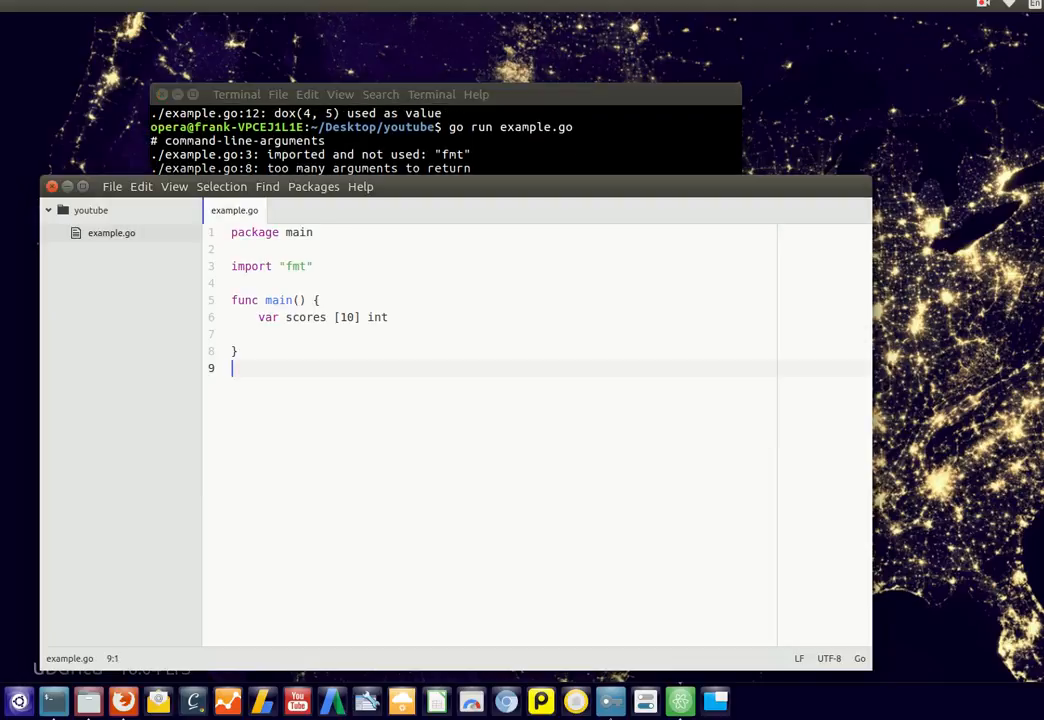
Add `scores[0] = 5` assignments for indices 0-2 and `fmt.Println(scores[0])`.
key(Return)
text(scores[0)
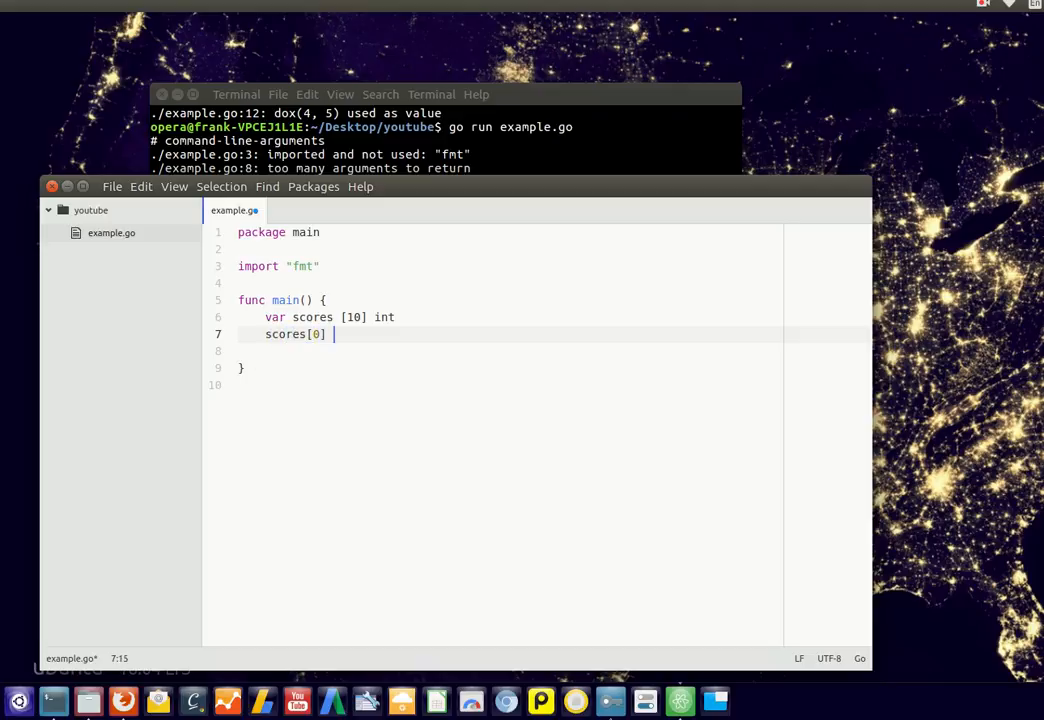
text(= 5)
click(510, 352)
text(fmt.)
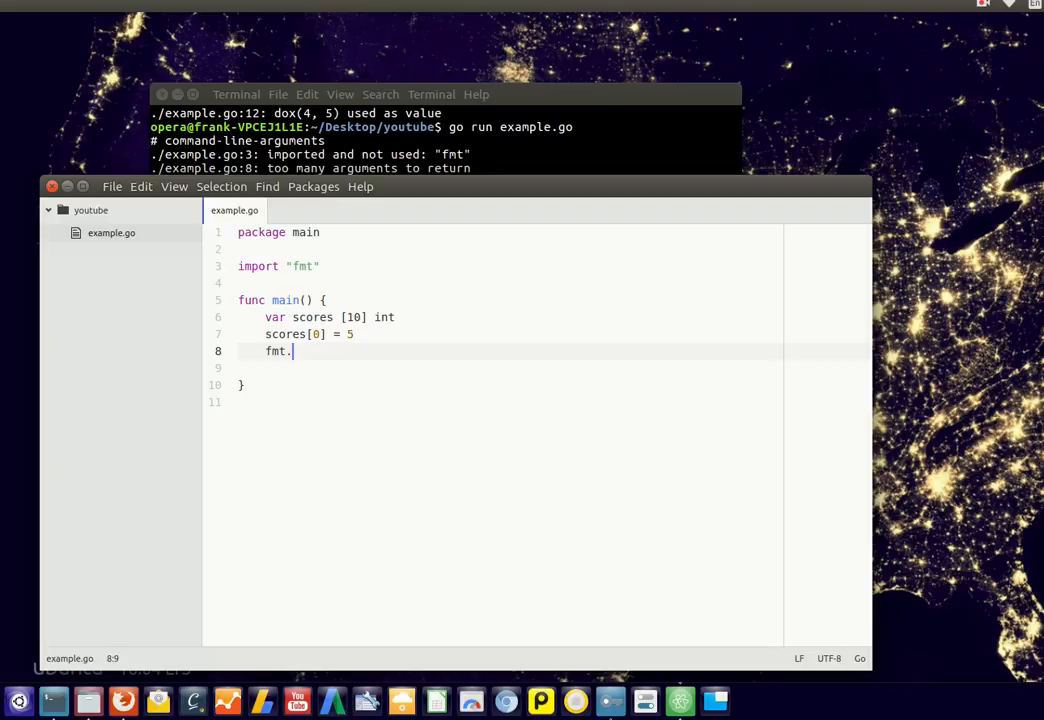
text(Println())
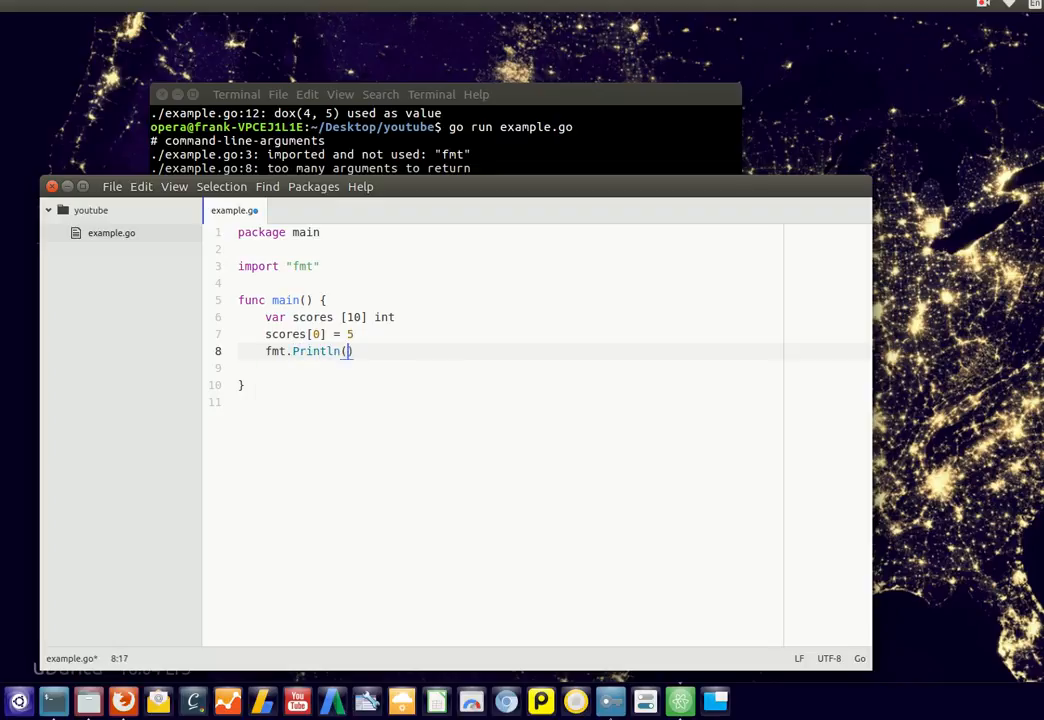
text(scores[0])
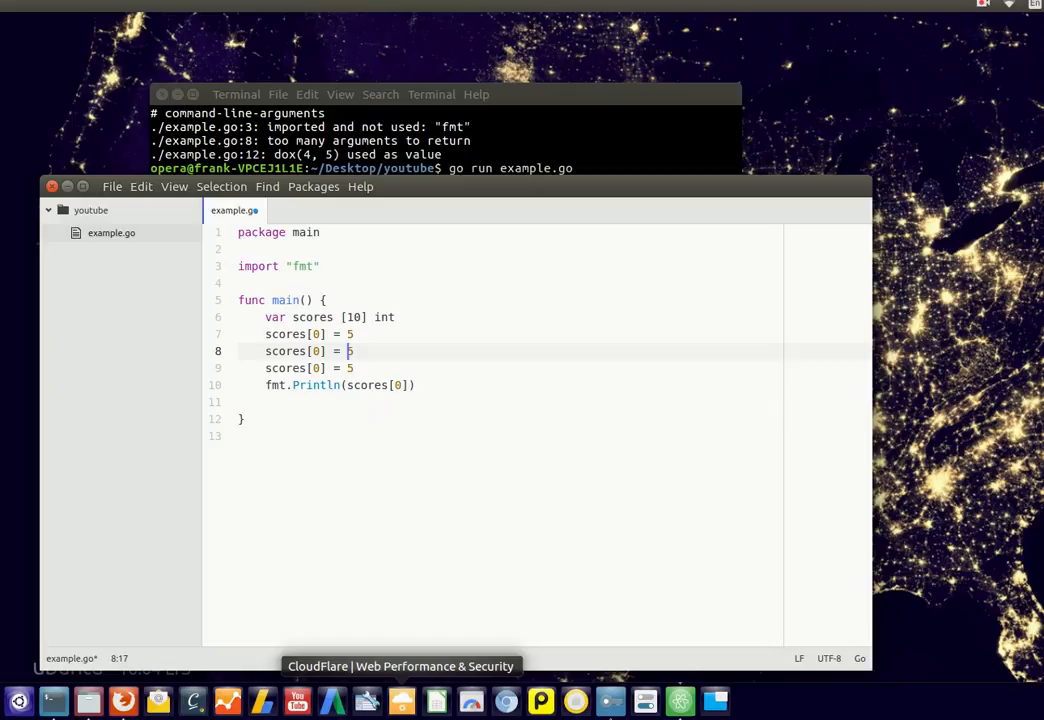
text(1)
click(510, 368)
text(2)
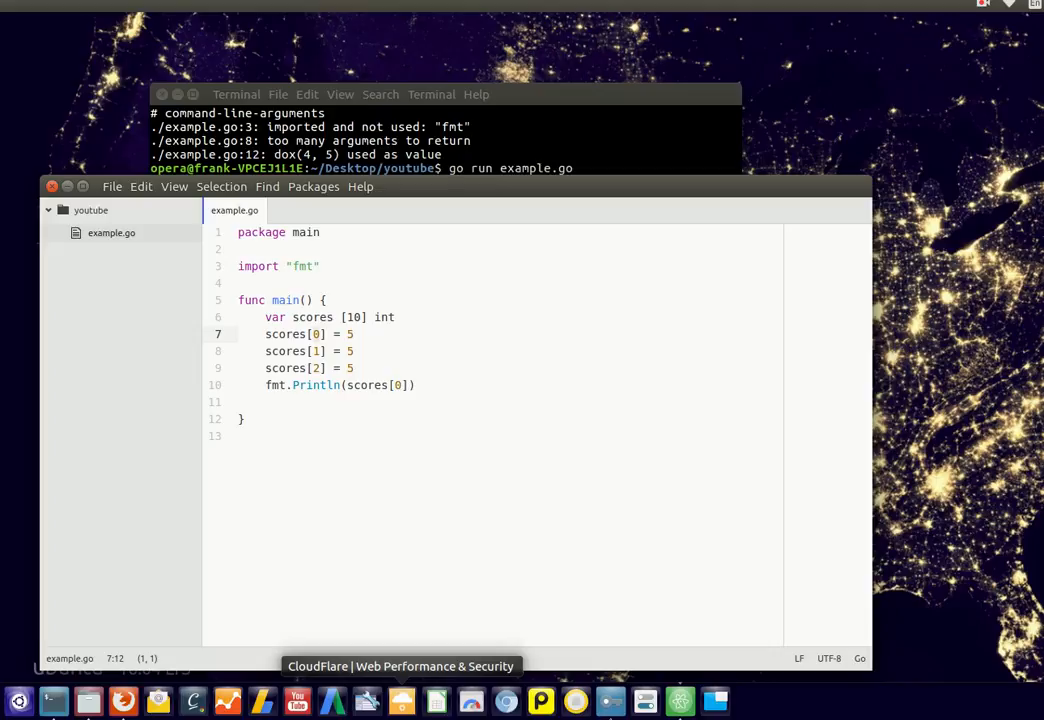
Change the assigned values to 5, 8 and 15 and print scores[0], scores[1], scores[2].
click(320, 350)
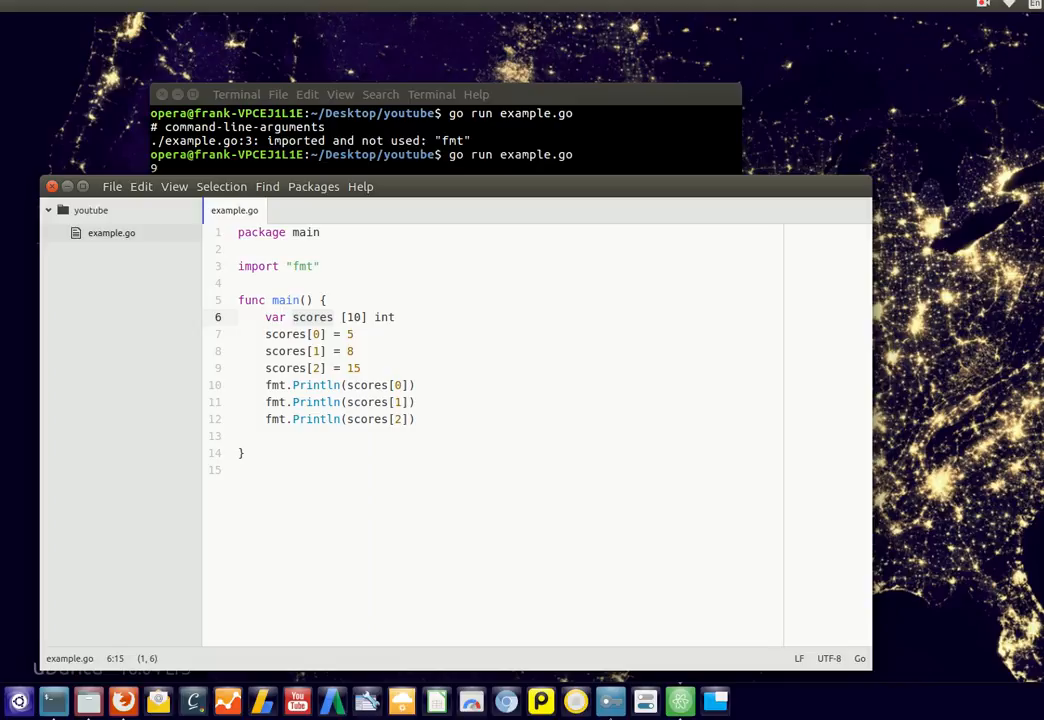
Replace the Println lines with `for i := 0; i < 3; i++ { fmt.Println(scores[i]) }`.
click(410, 420)
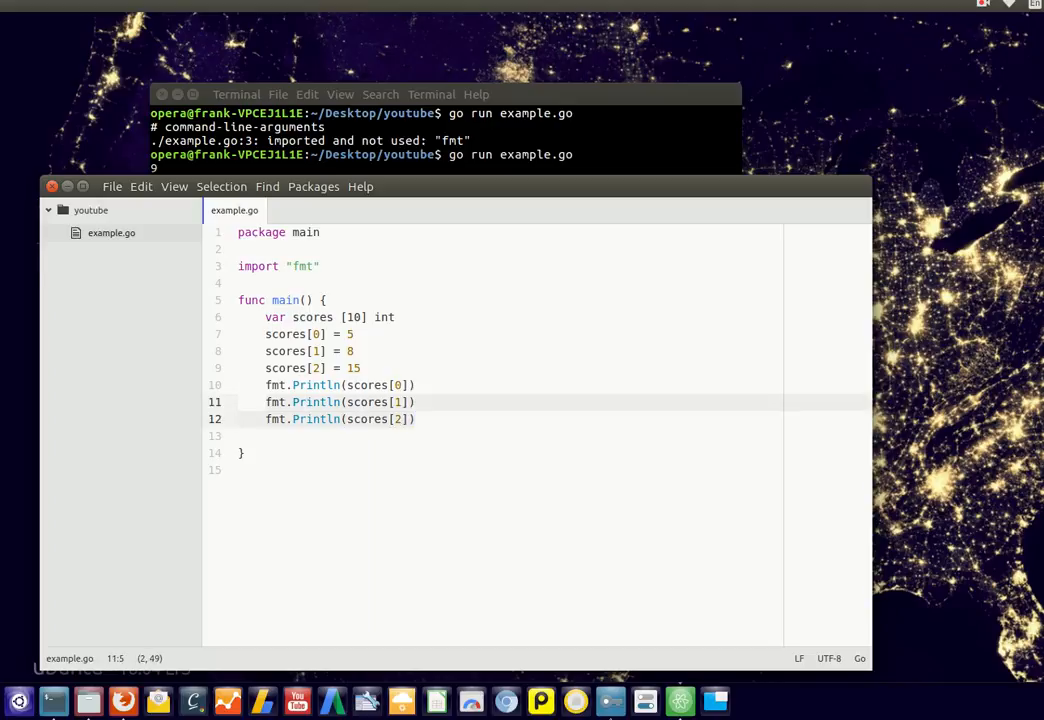
text(for i =)
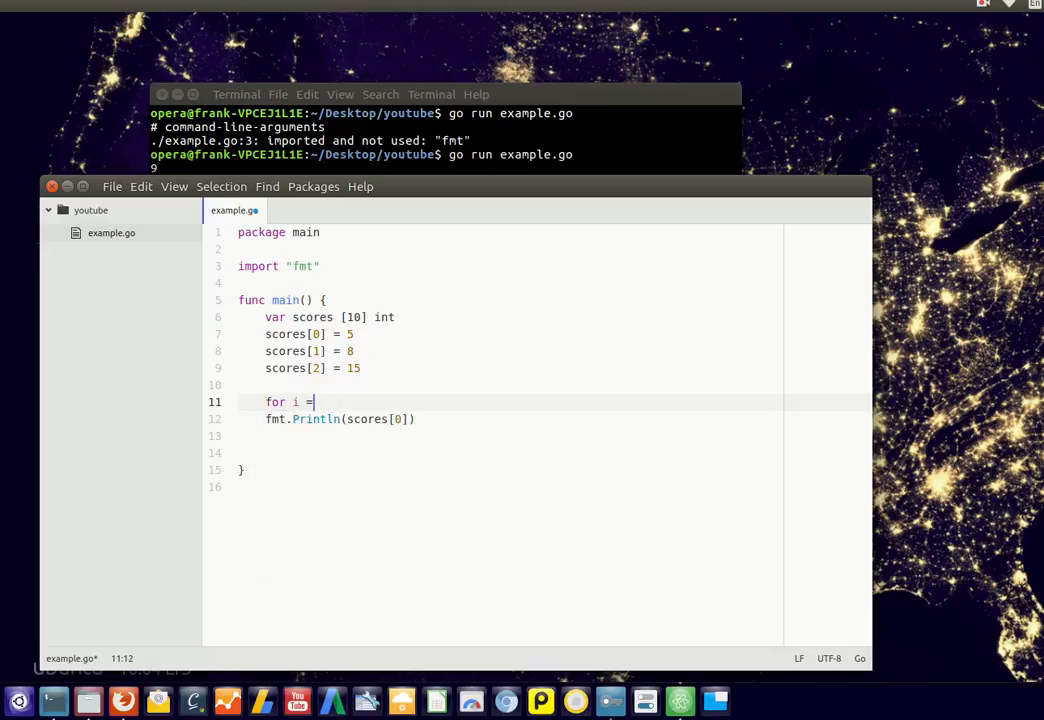
text(:= 0; i ;)
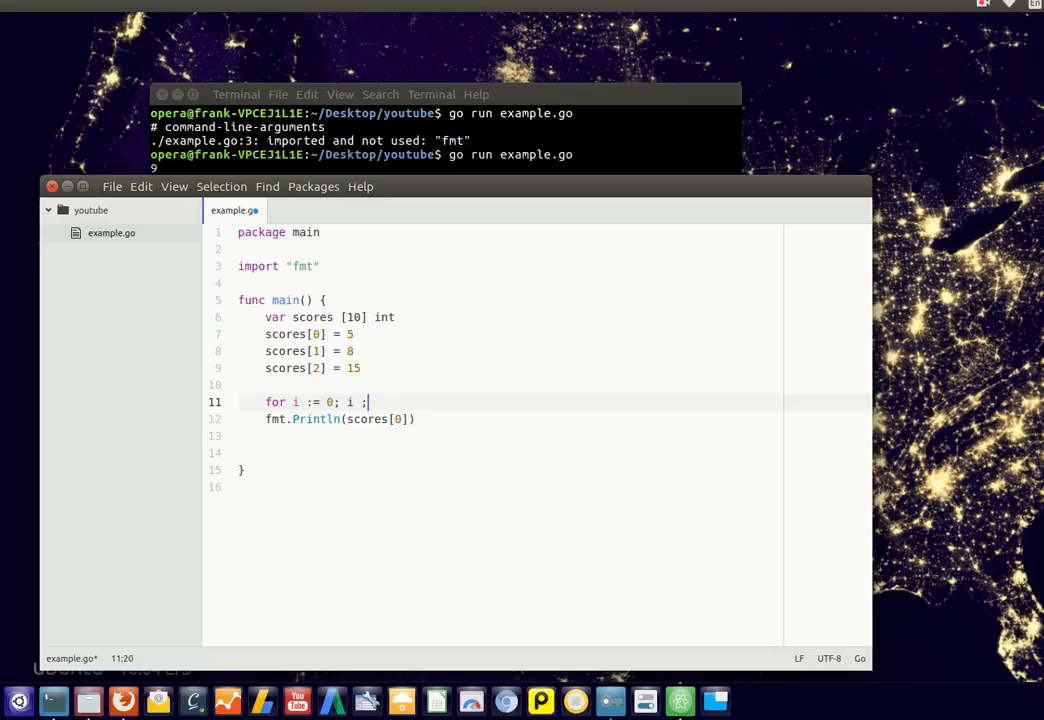
text(< 3; i++)
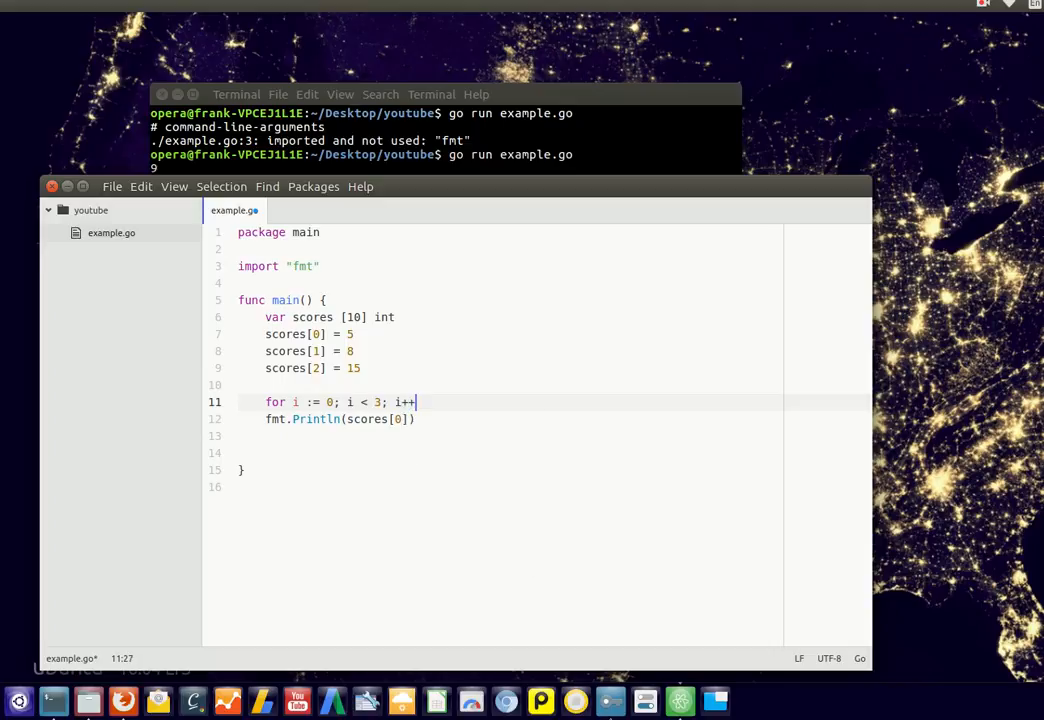
text({})
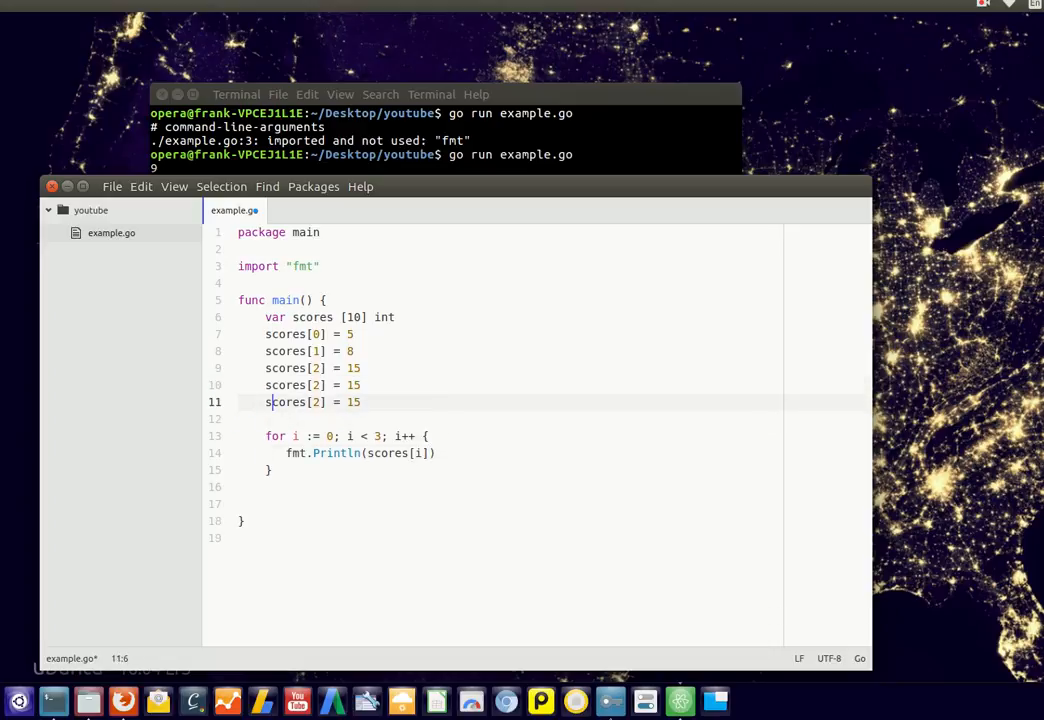
text(3)
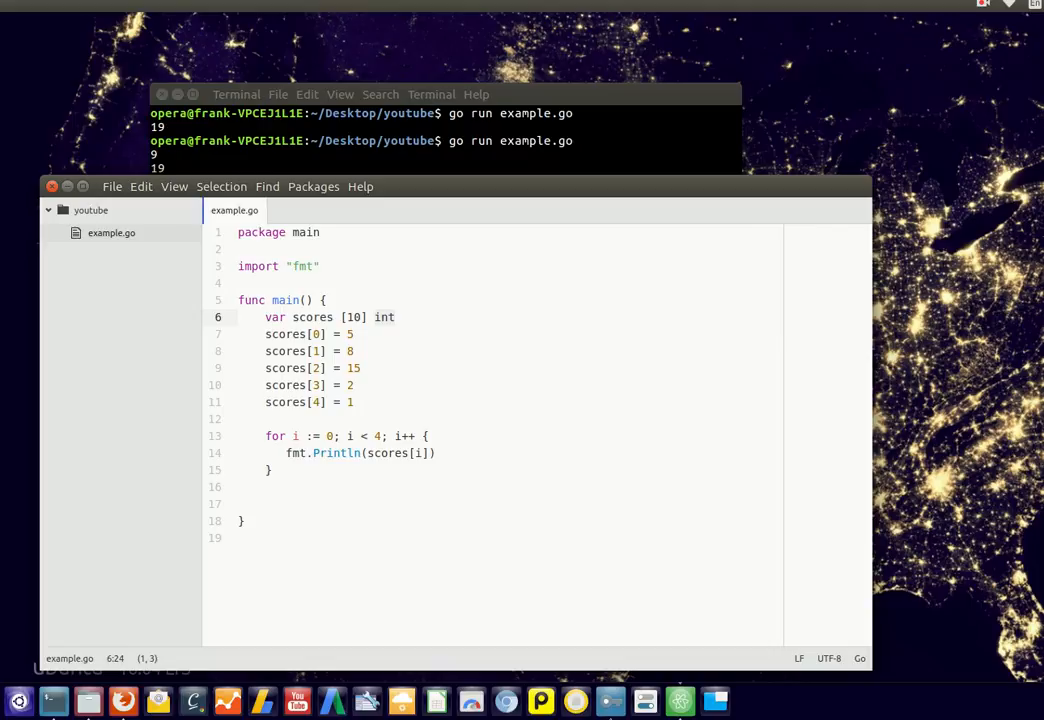
Make the array a string type holding "James", "John", "Wim" and "Herny".
text(stro)
click(510, 334)
text(")
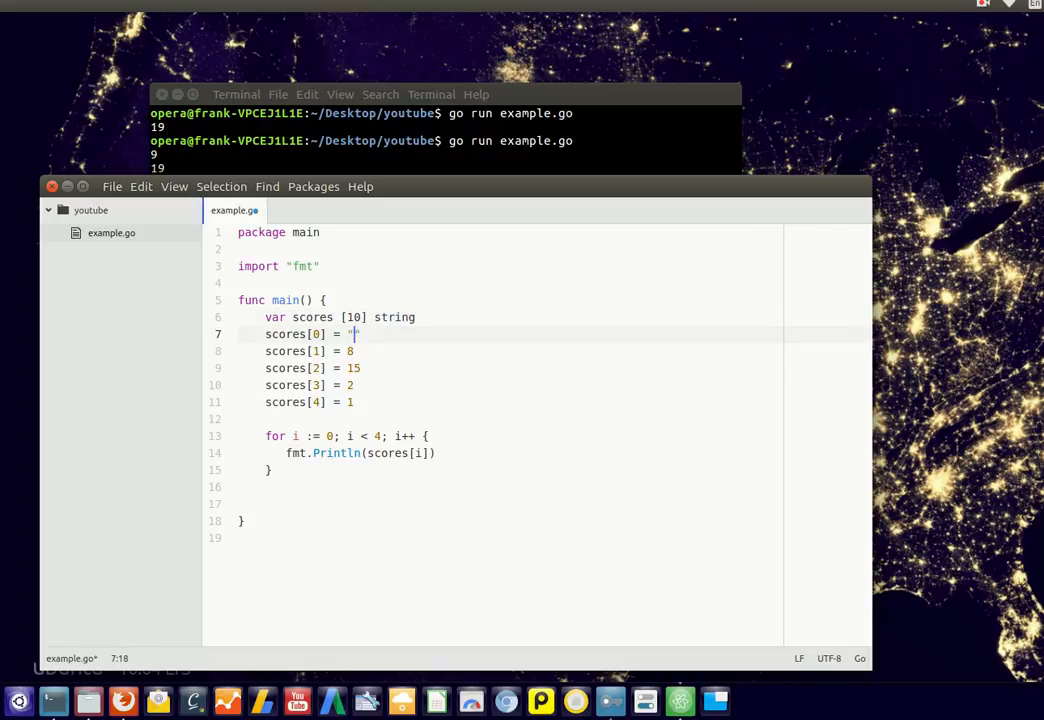
text(James)
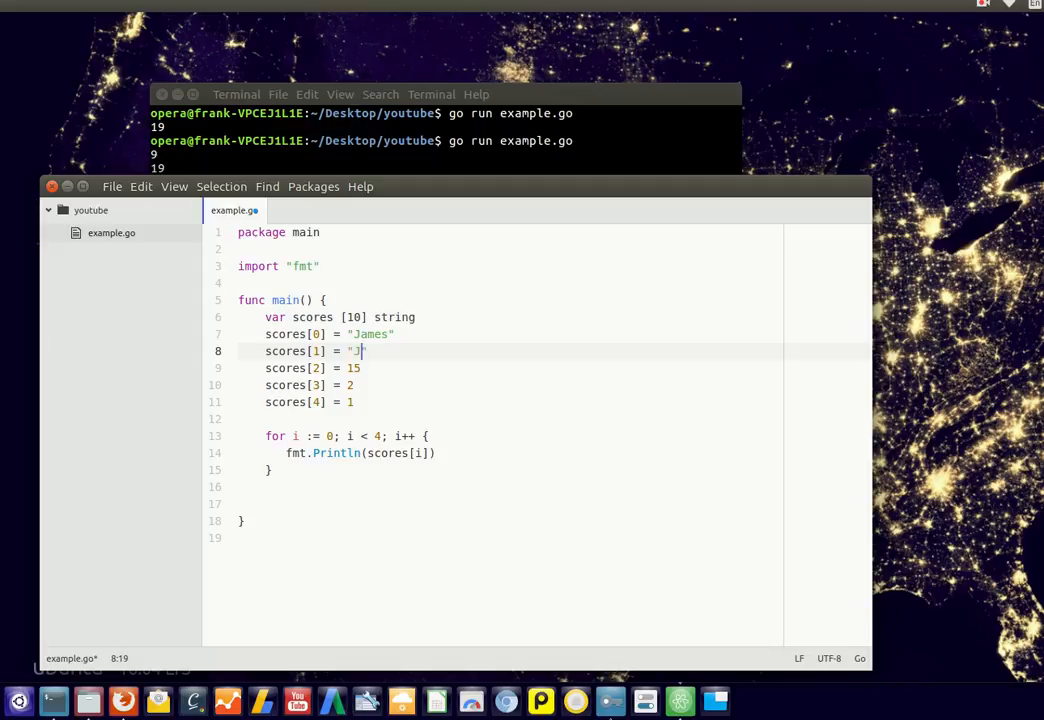
text(ohn)
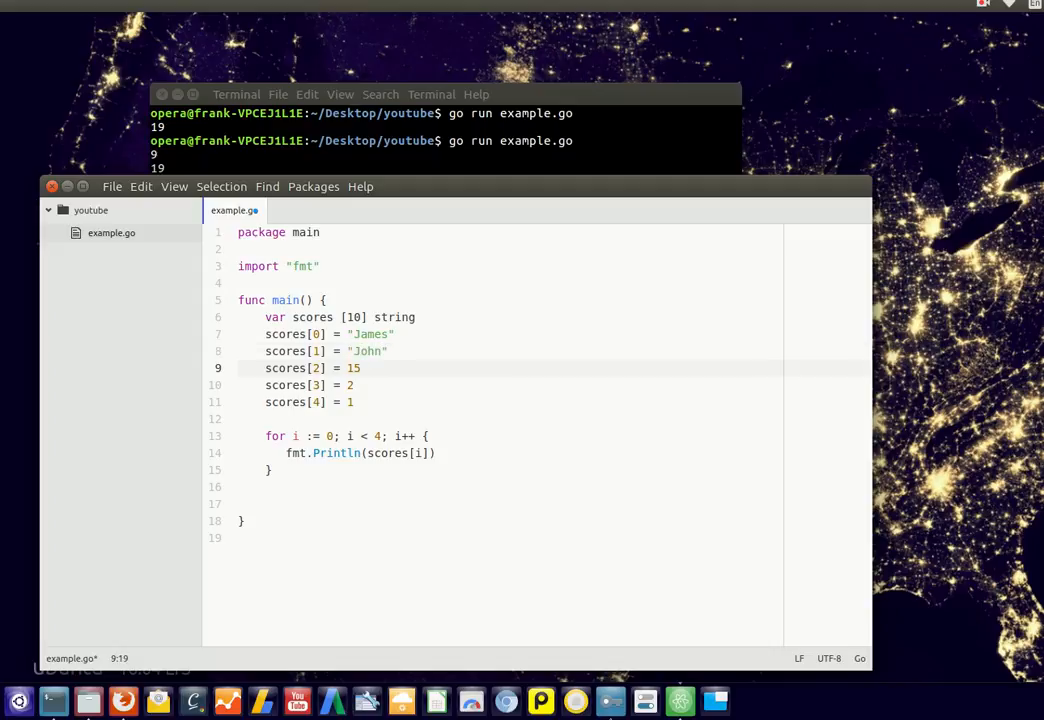
text(")
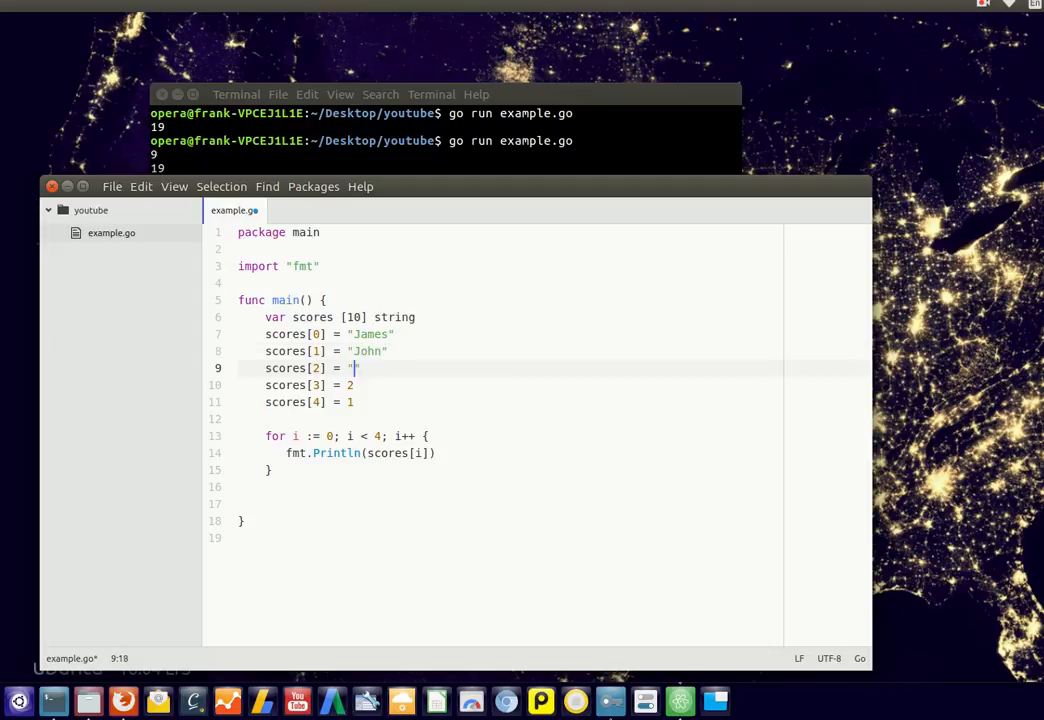
text(Wim)
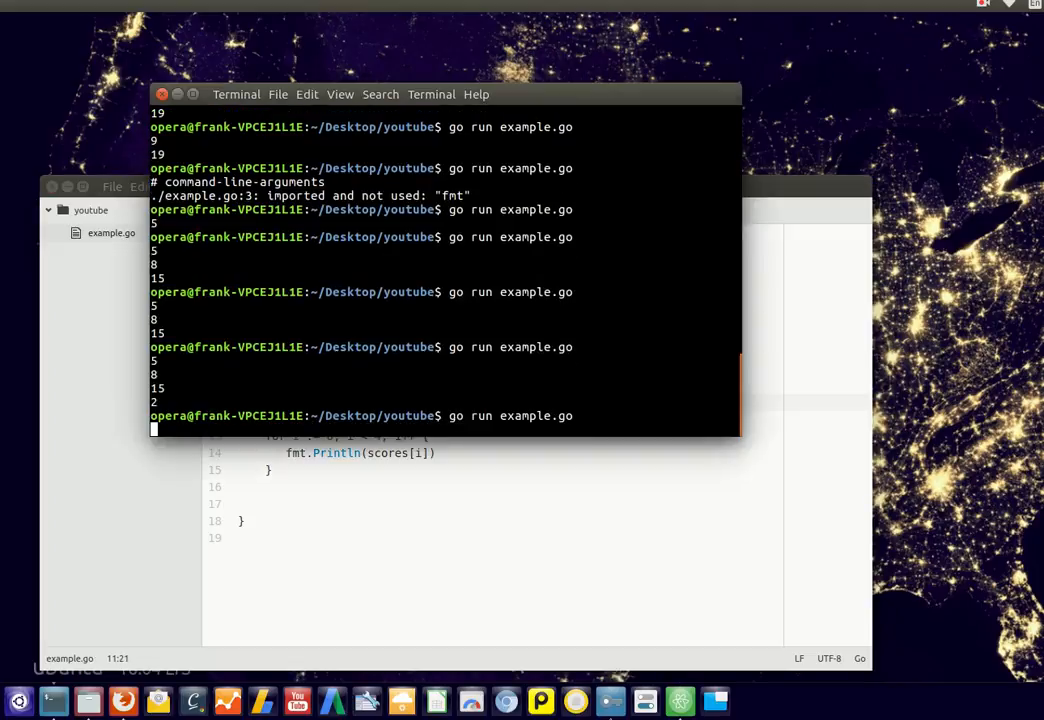
Run `go run example.go` in the terminal so the names print, then return to the editor.
key(Return)
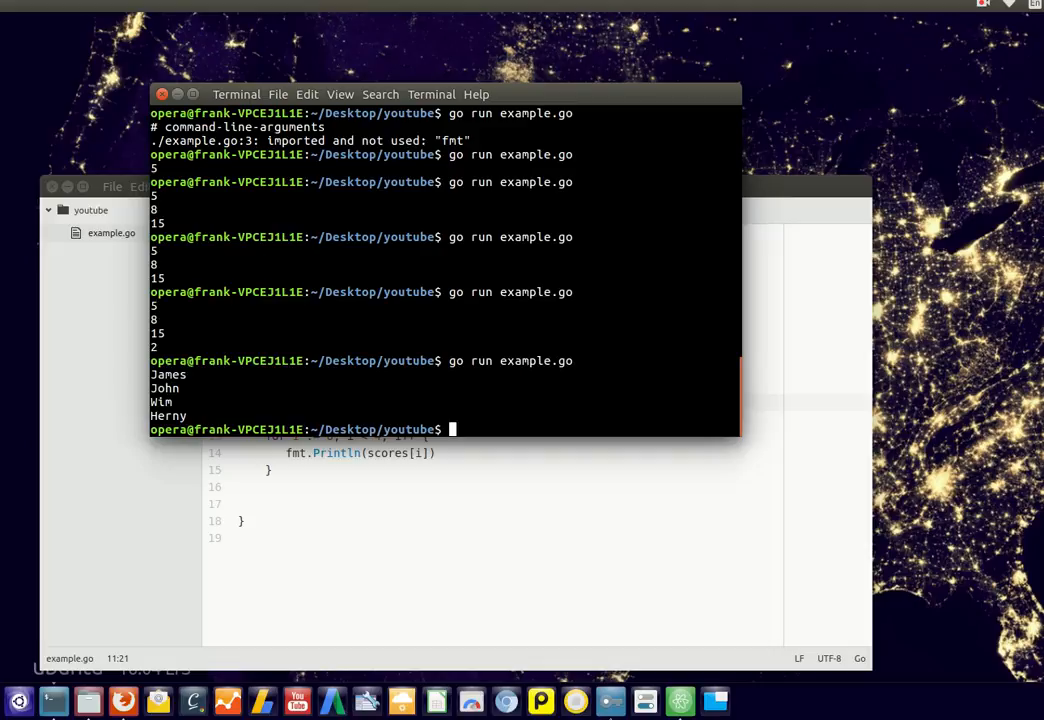
click(490, 504)
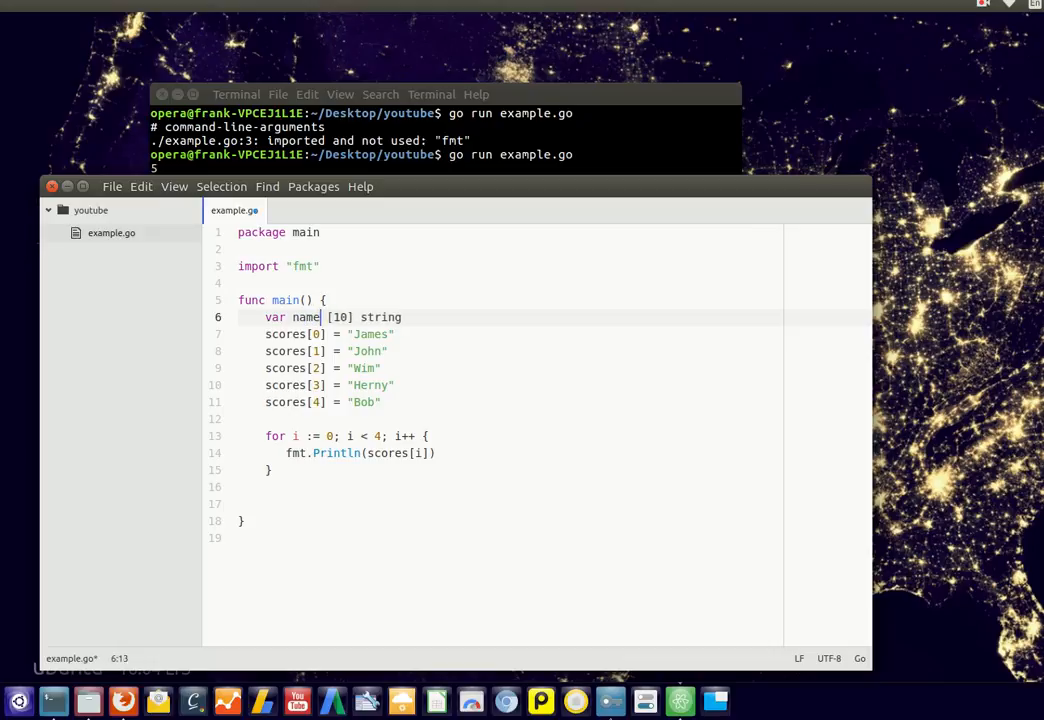
Rename scores to students on every line and set students[4] to "Bob".
text(students)
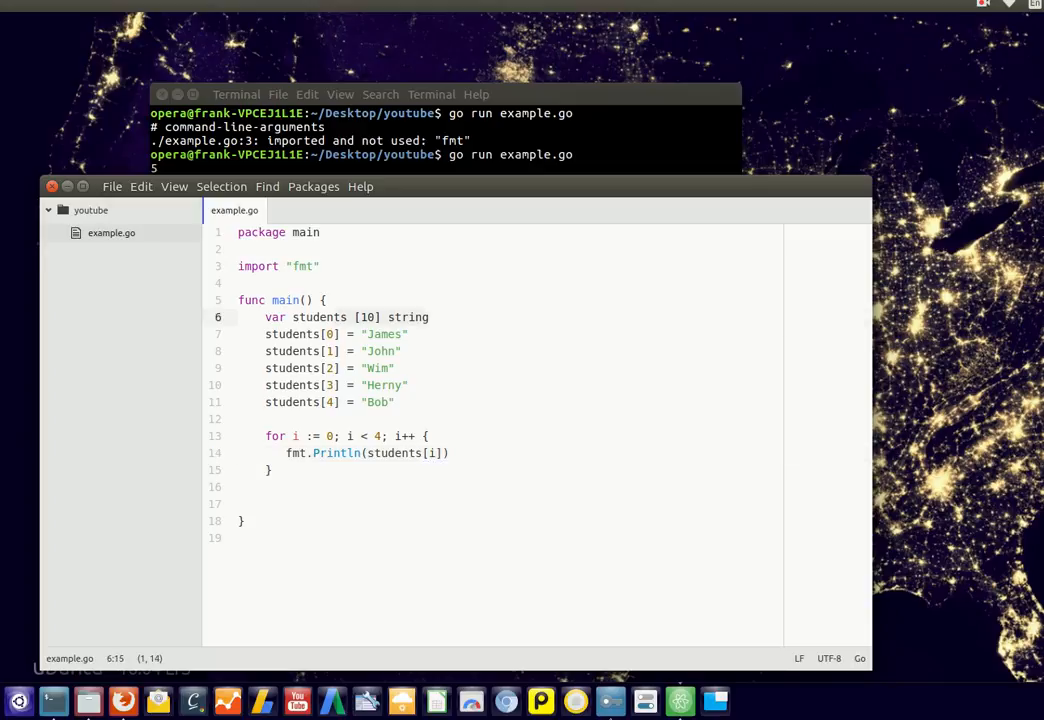
click(244, 420)
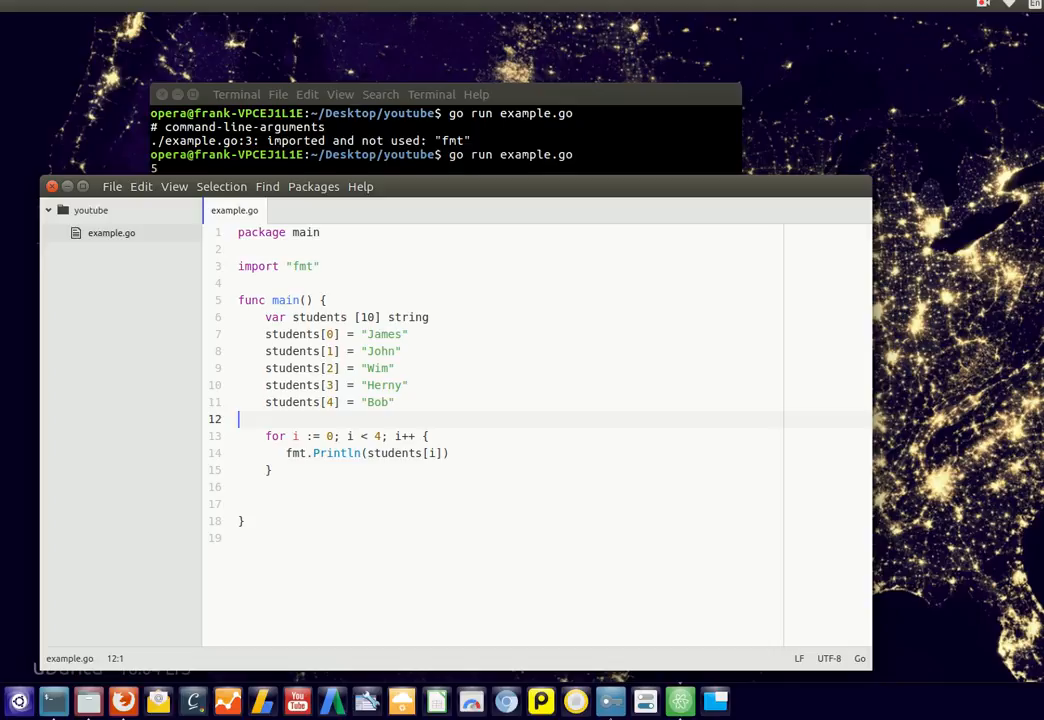